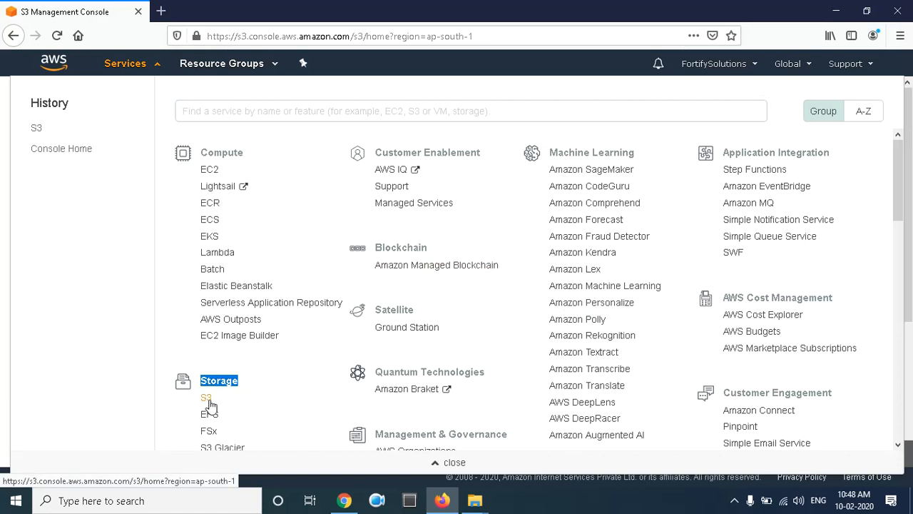
- Go to the S3 service from the Services menu under Storage
left_click(207, 397)
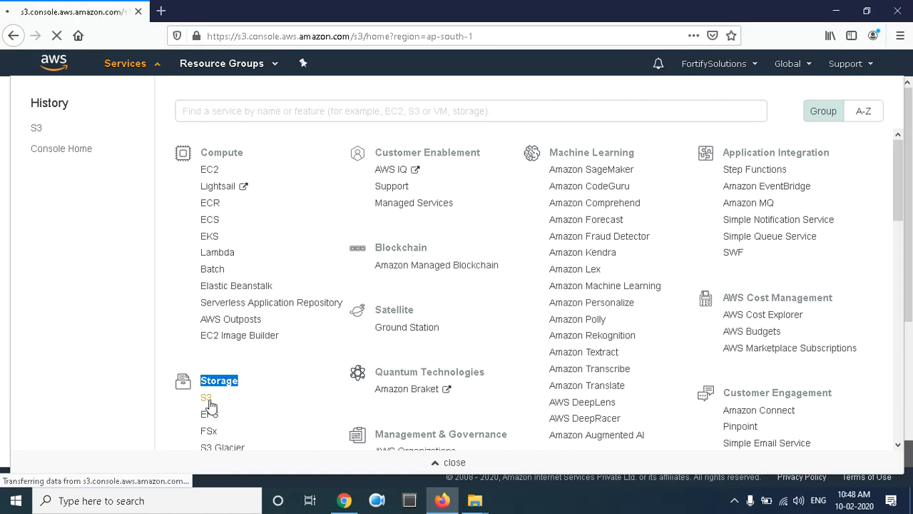
left_click(207, 397)
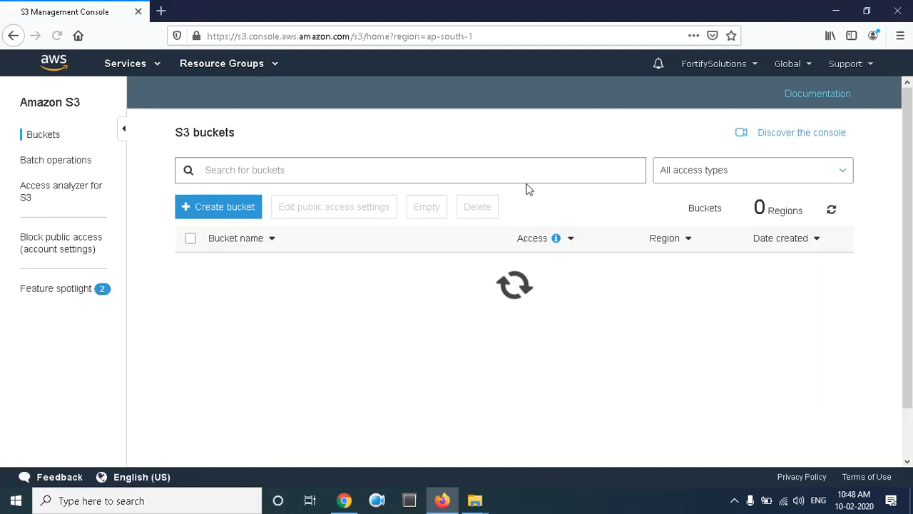
mouse_move(202, 214)
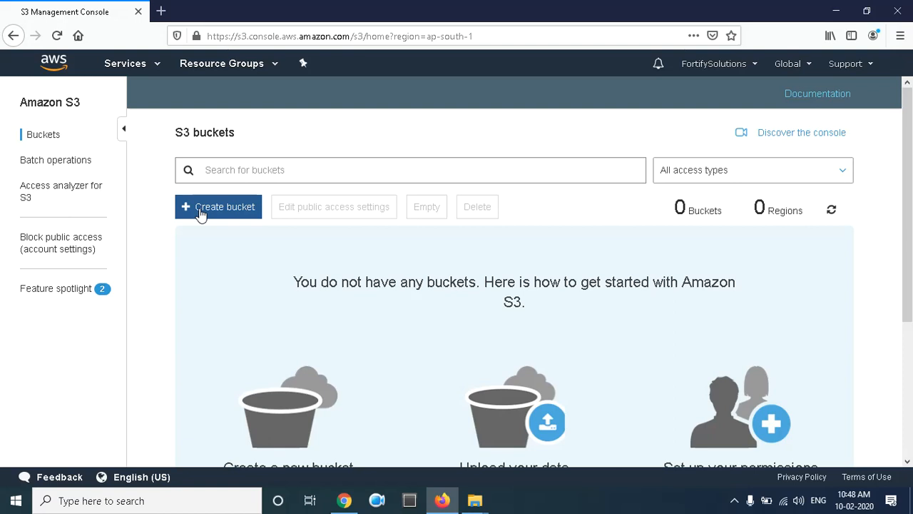
- Start a new bucket named fortifysolutions in Asia Pacific (Mumbai)
left_click(218, 206)
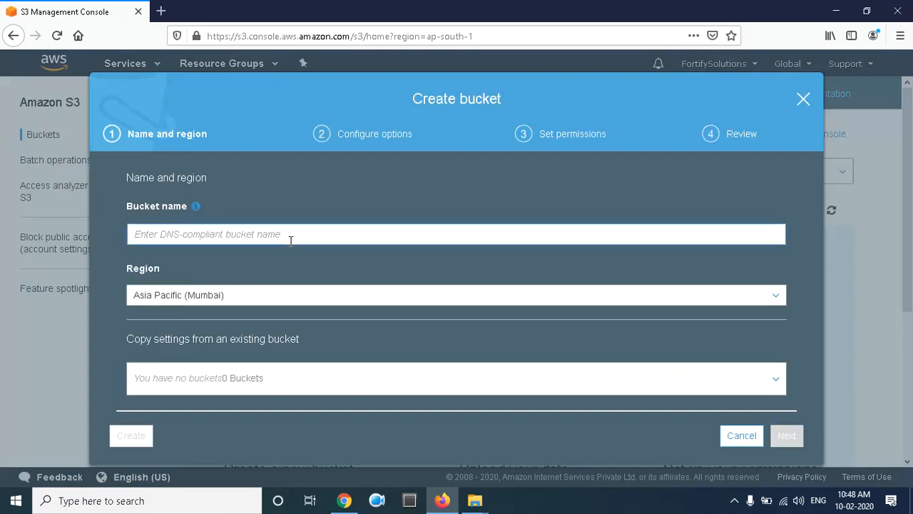
type("fort")
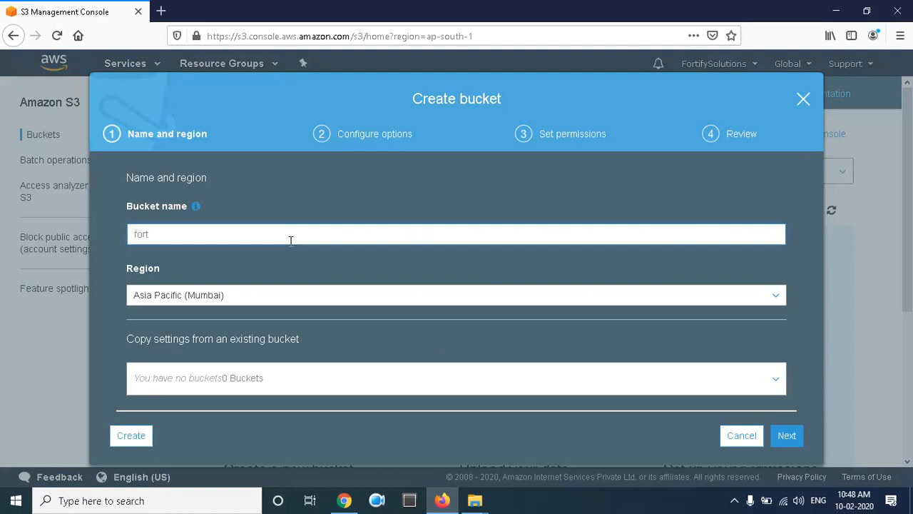
type("if")
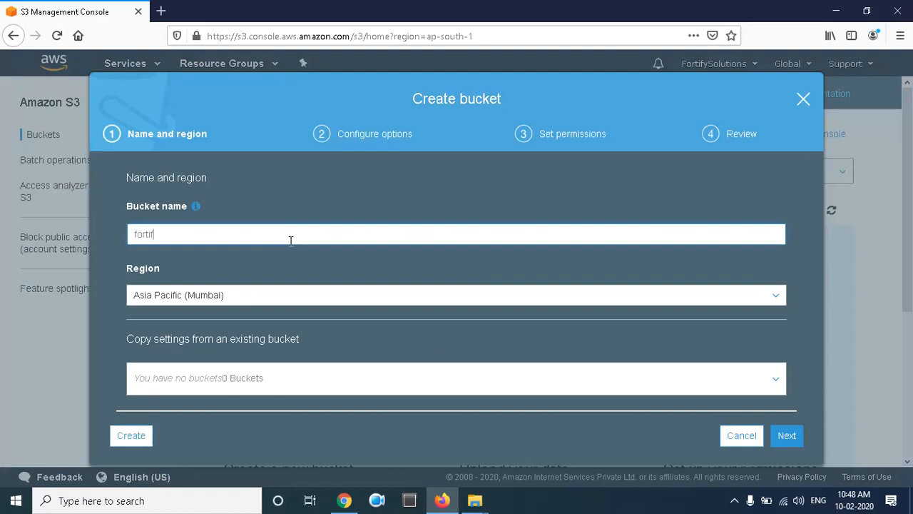
type("ysolu")
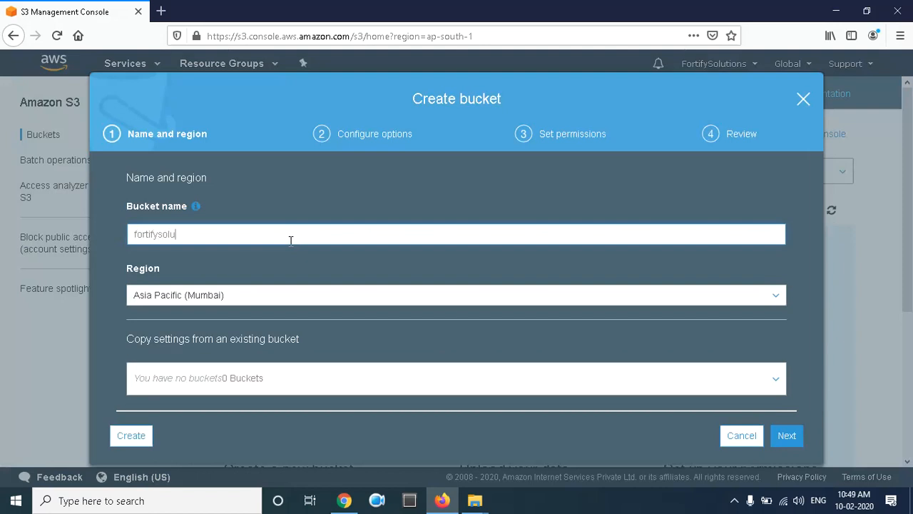
type("tions")
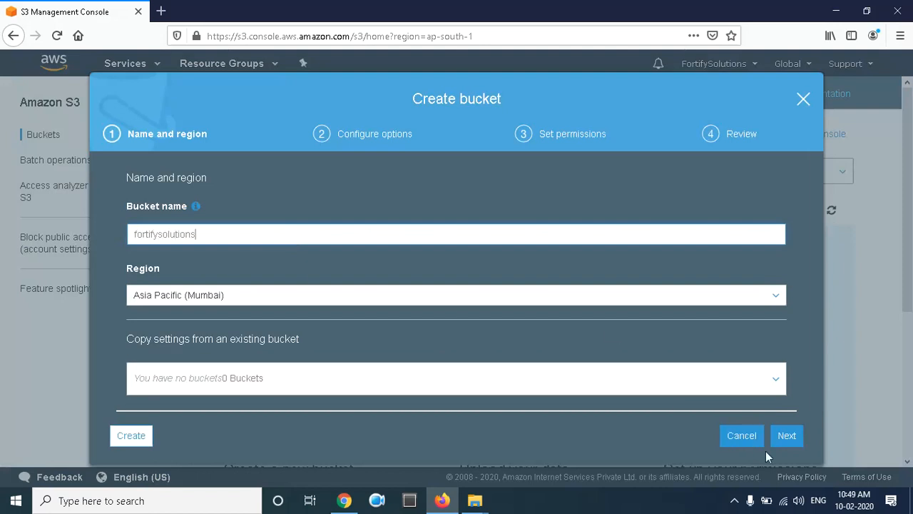
left_click(787, 435)
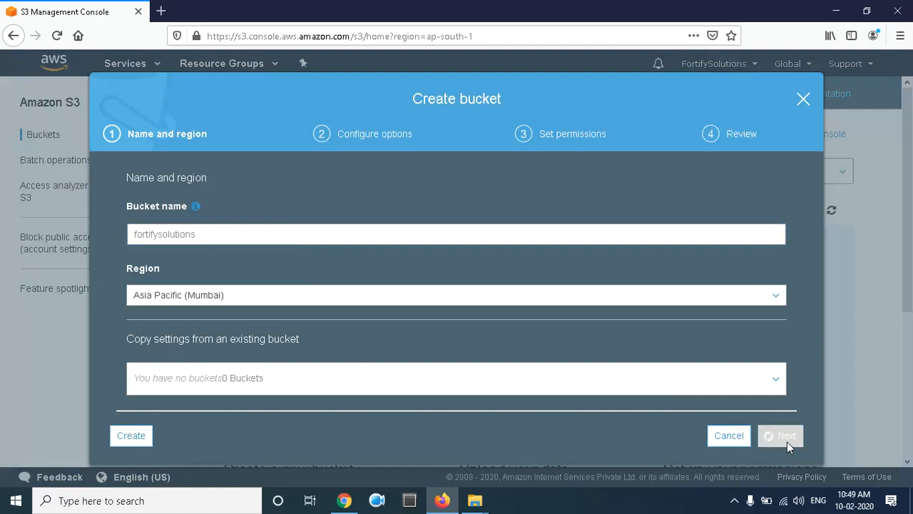
left_click(787, 435)
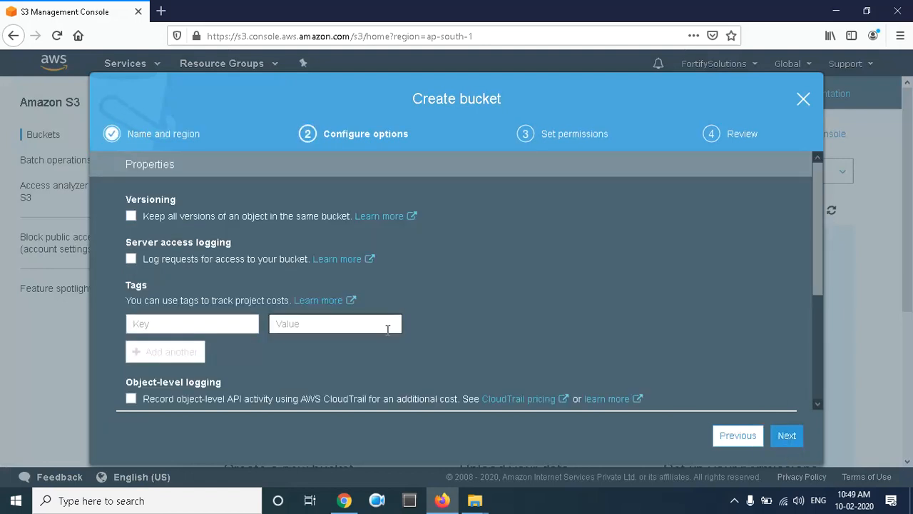
- Enable default AES-256 encryption and create the bucket with the remaining defaults
scroll("down", 3)
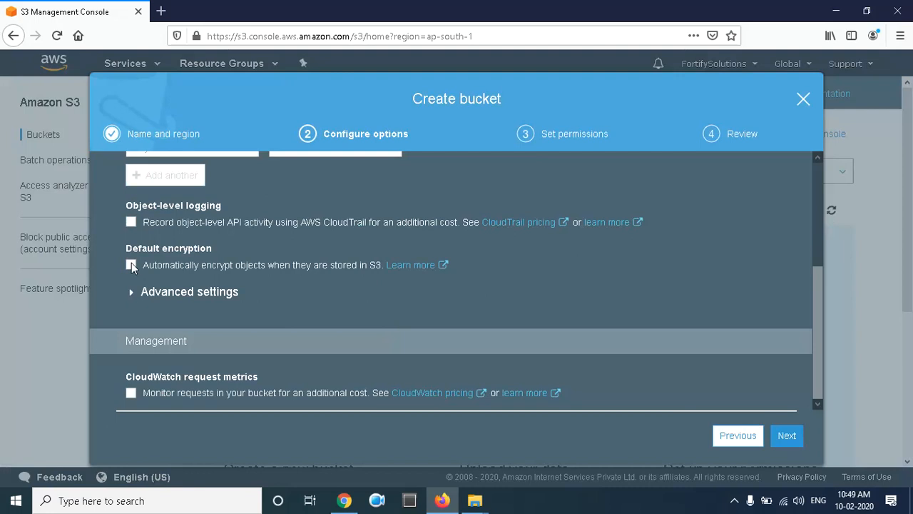
left_click(131, 264)
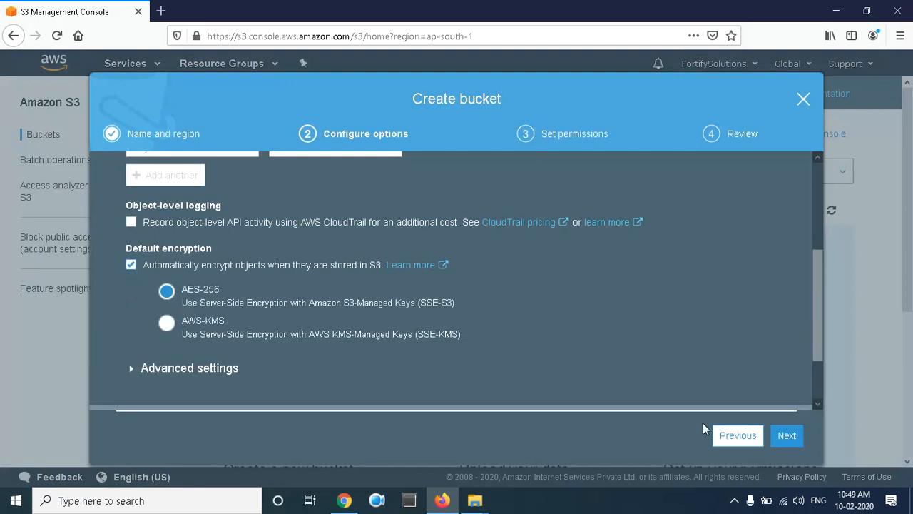
left_click(786, 435)
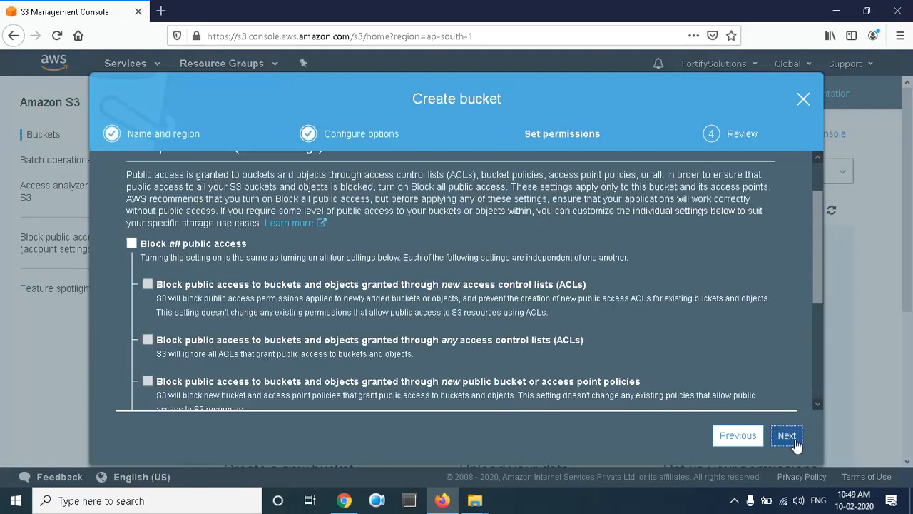
left_click(787, 435)
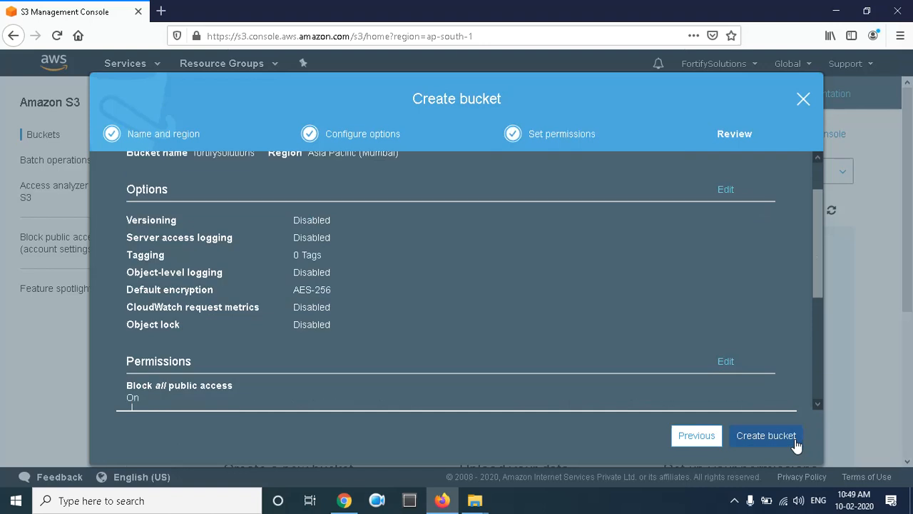
left_click(765, 435)
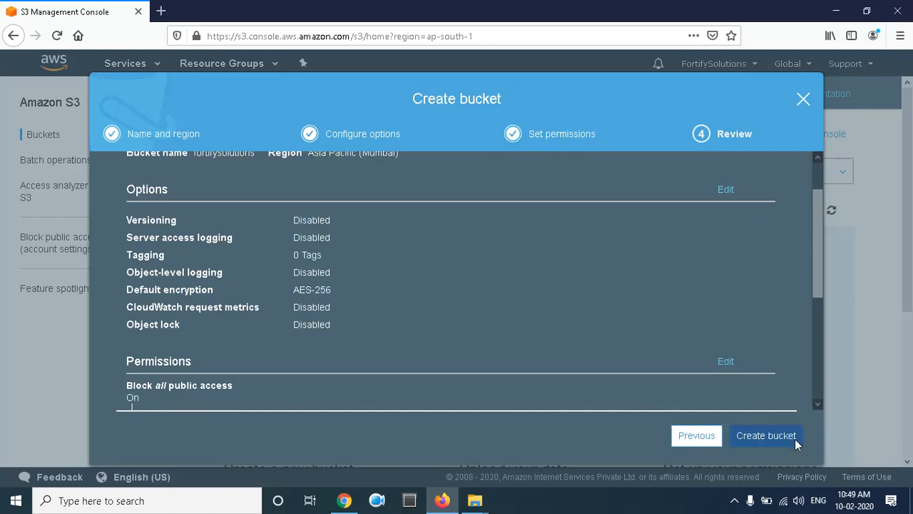
left_click(766, 435)
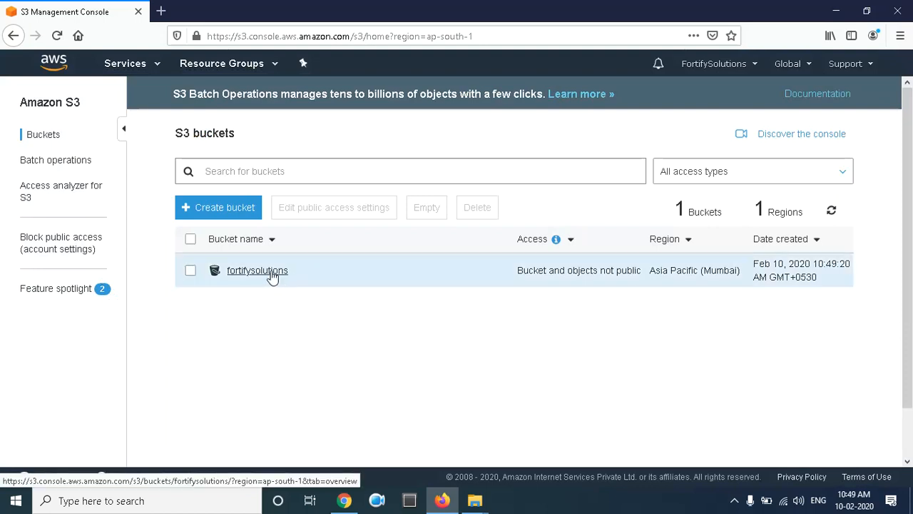
- Enter the empty fortifysolutions bucket and start an upload from its Overview
left_click(257, 270)
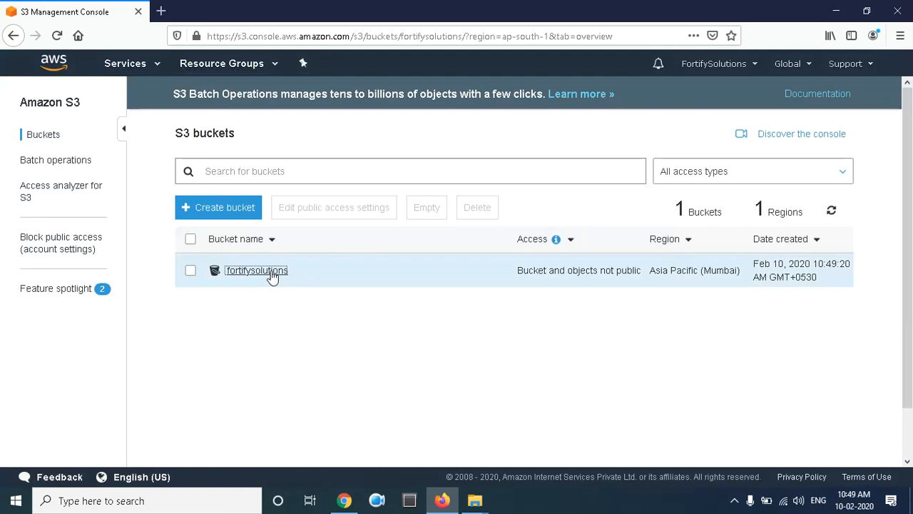
left_click(256, 269)
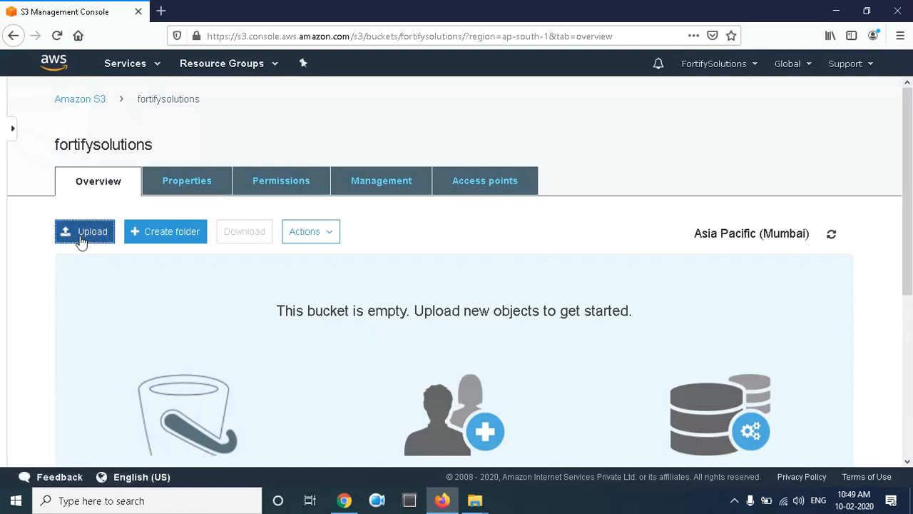
left_click(84, 231)
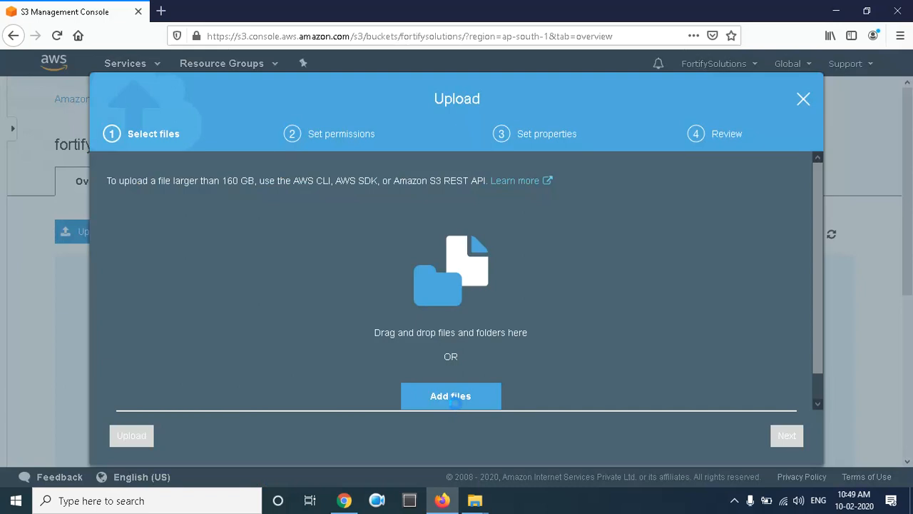
- Select index.html from the computer as the file to upload
left_click(450, 395)
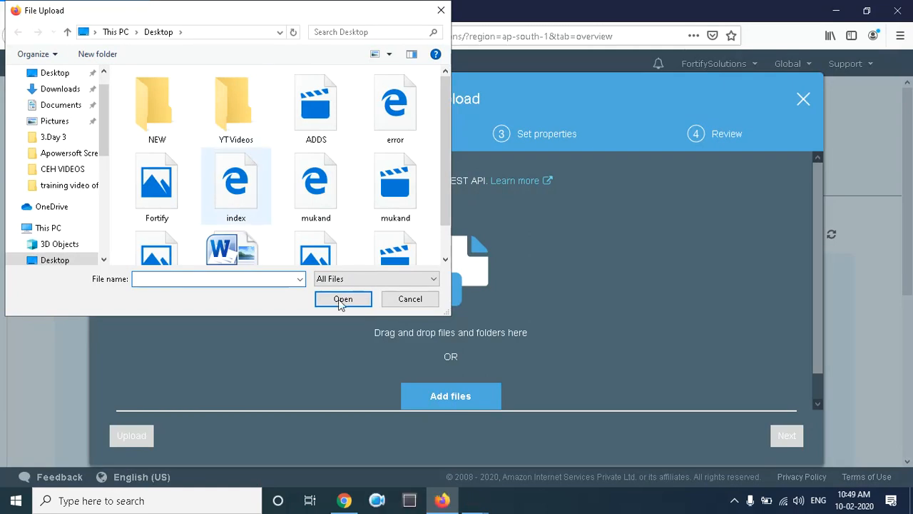
left_click(410, 298)
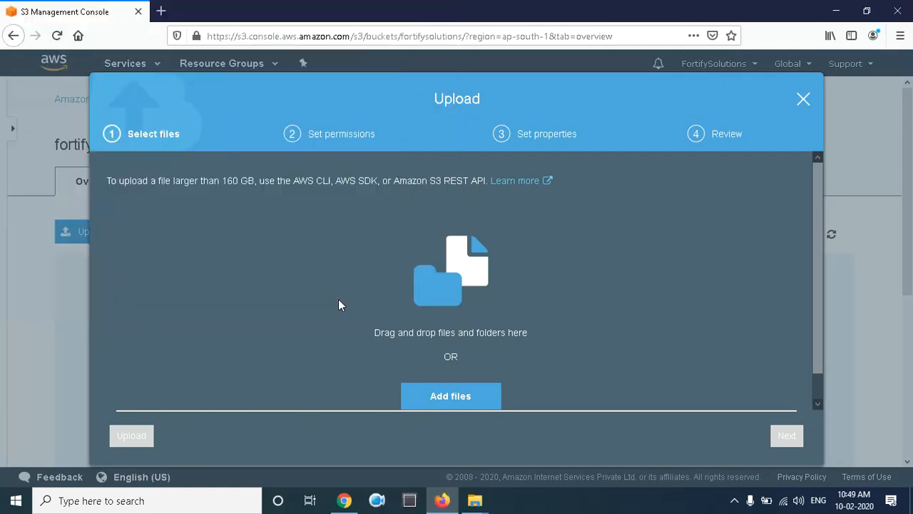
mouse_move(765, 413)
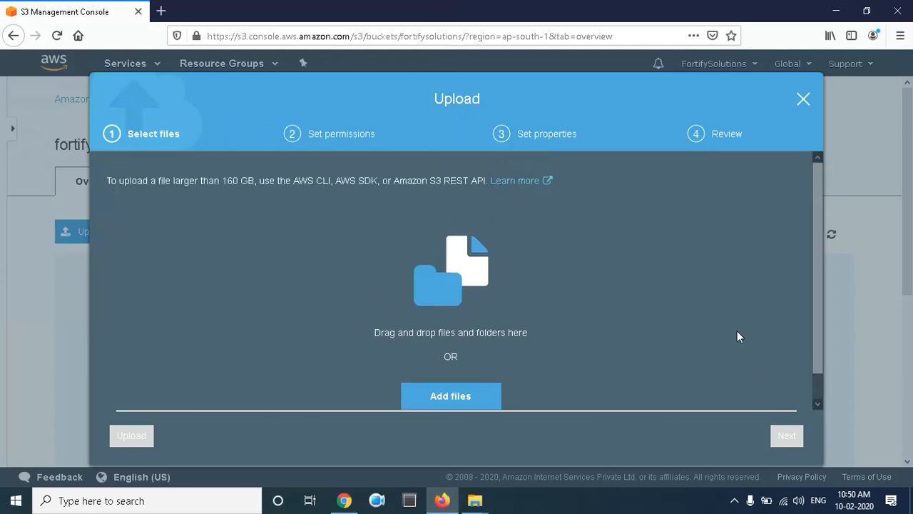
left_click(450, 396)
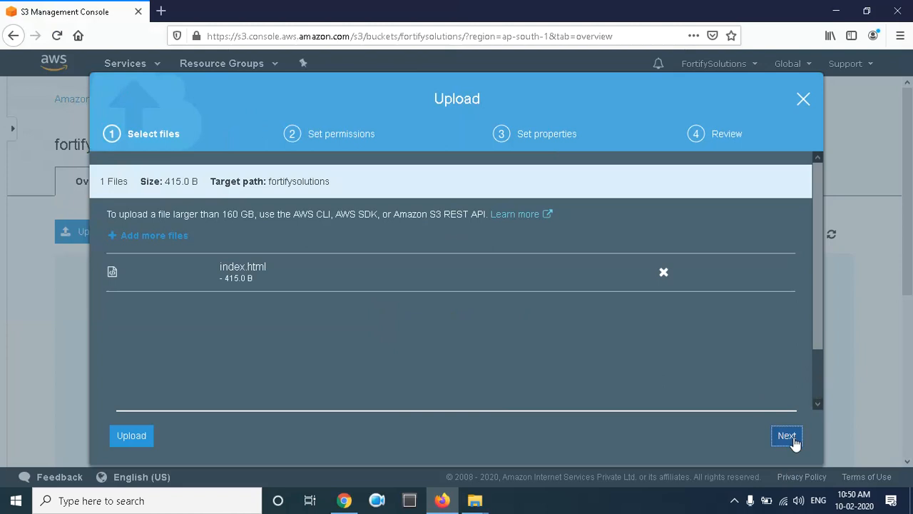
- Upload index.html (415 B) with default permissions and properties into the bucket
left_click(786, 435)
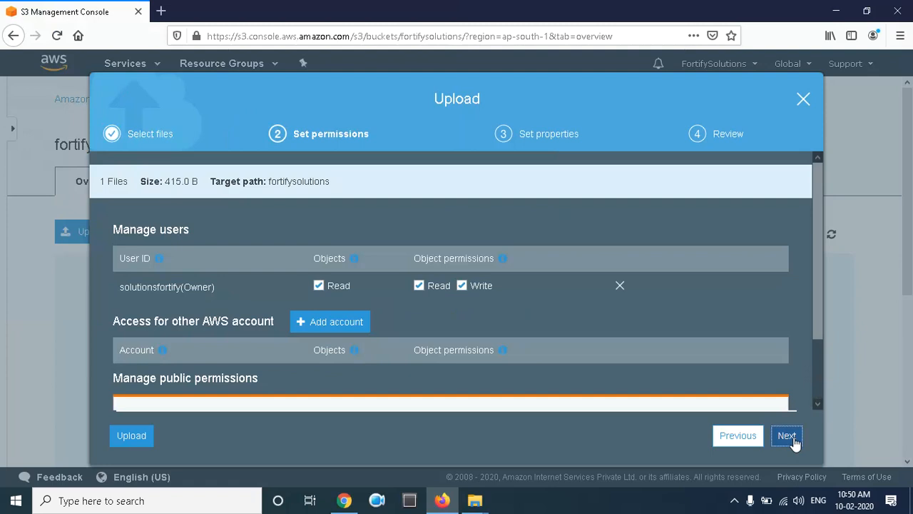
left_click(786, 435)
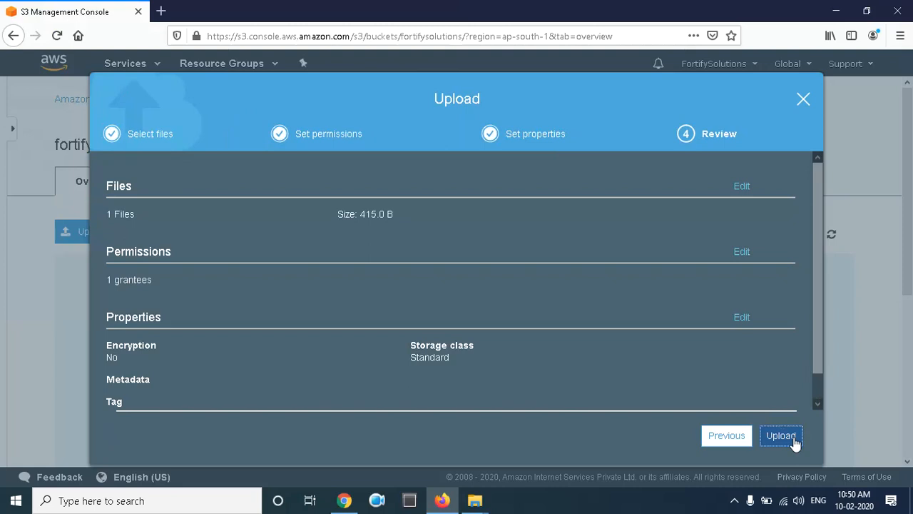
left_click(781, 435)
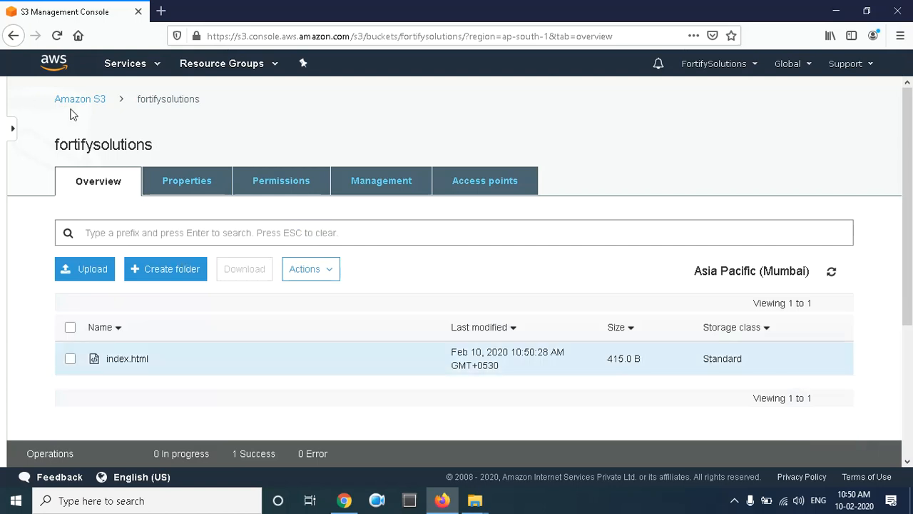
left_click(80, 99)
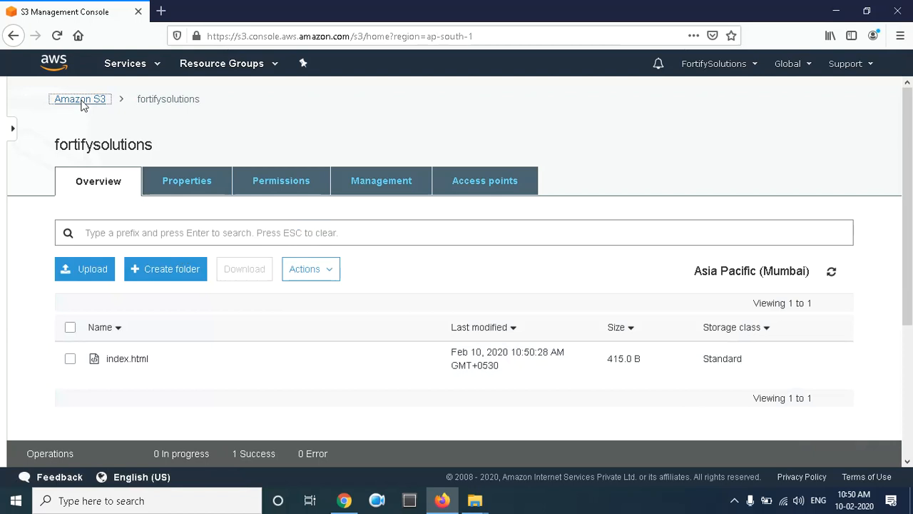
- Return to the bucket list and select fortifysolutions to show its property summary
left_click(80, 98)
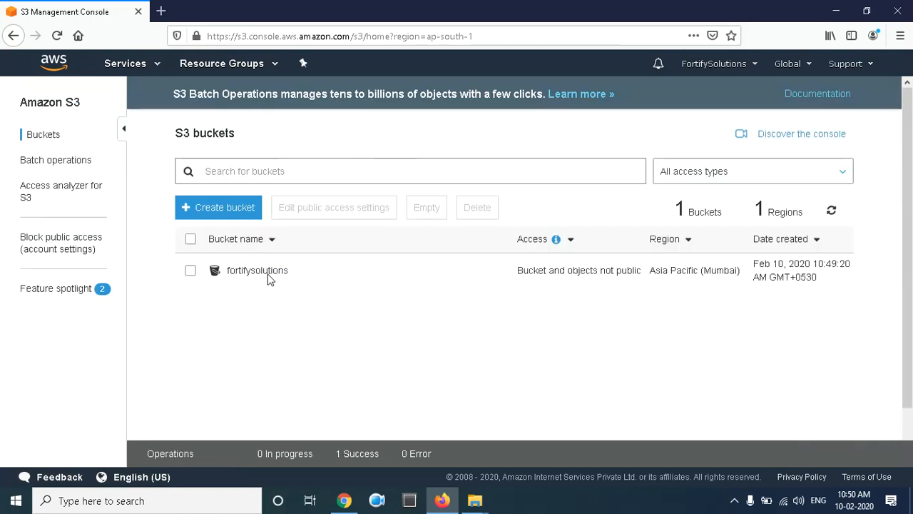
left_click(191, 270)
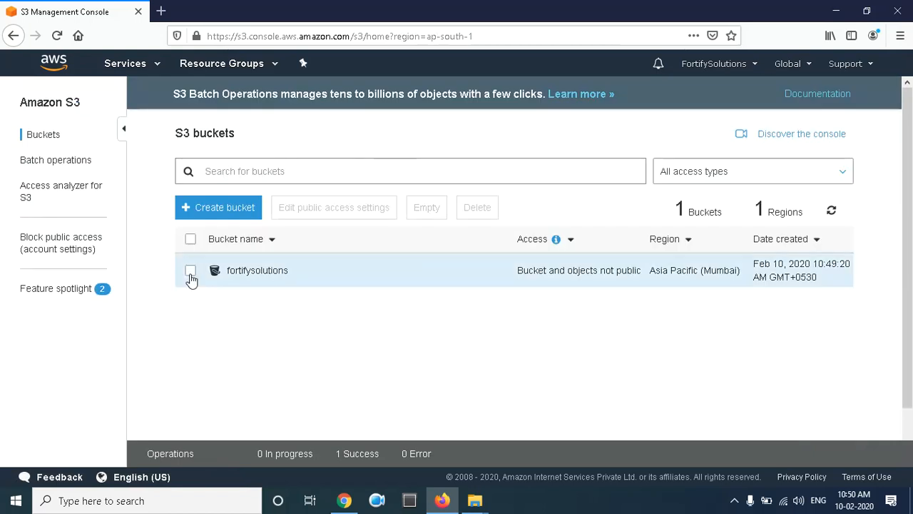
left_click(190, 269)
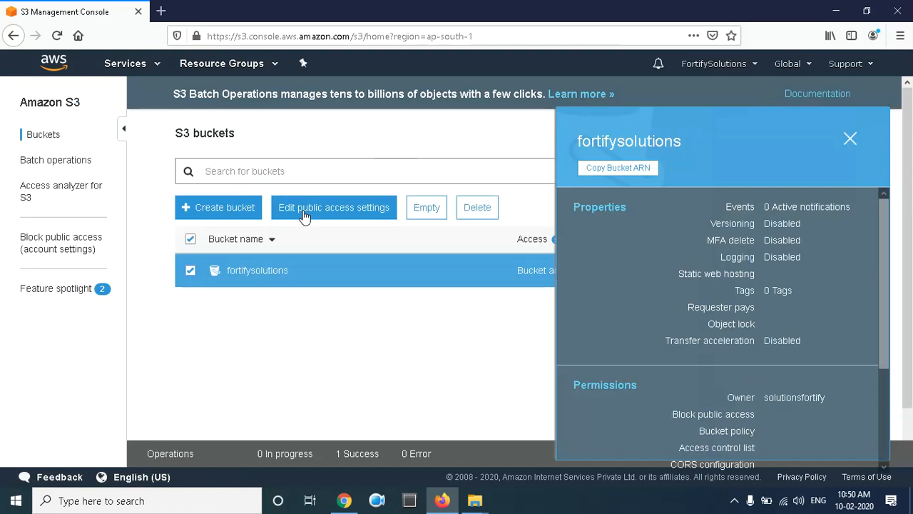
- Turn off Block all public access for fortifysolutions and confirm so objects can be public
left_click(334, 206)
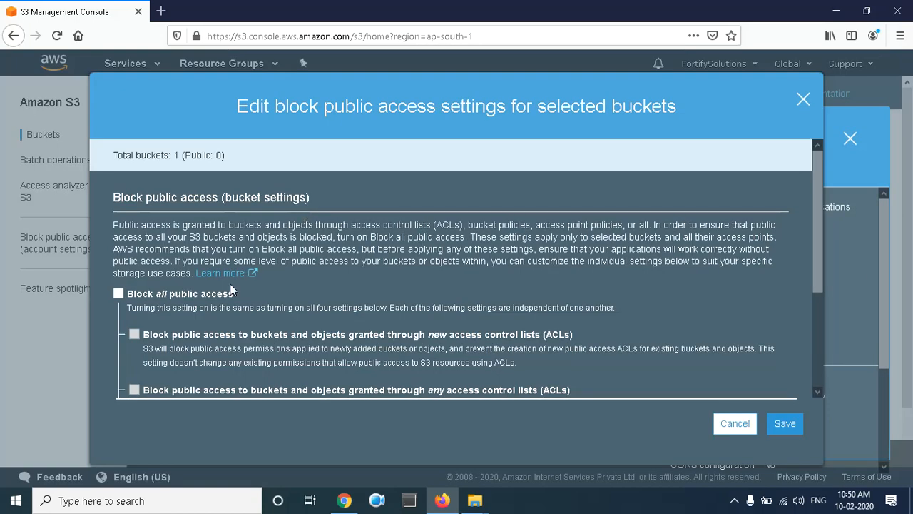
left_click(118, 293)
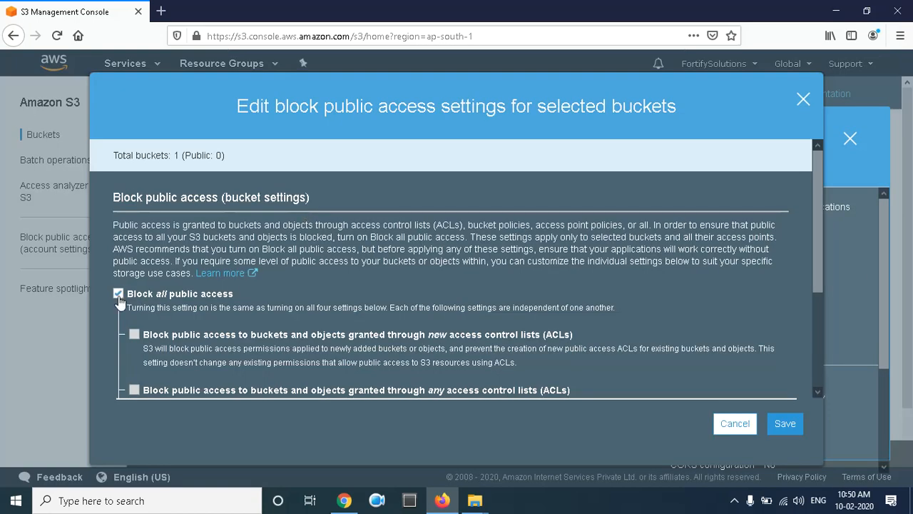
left_click(119, 294)
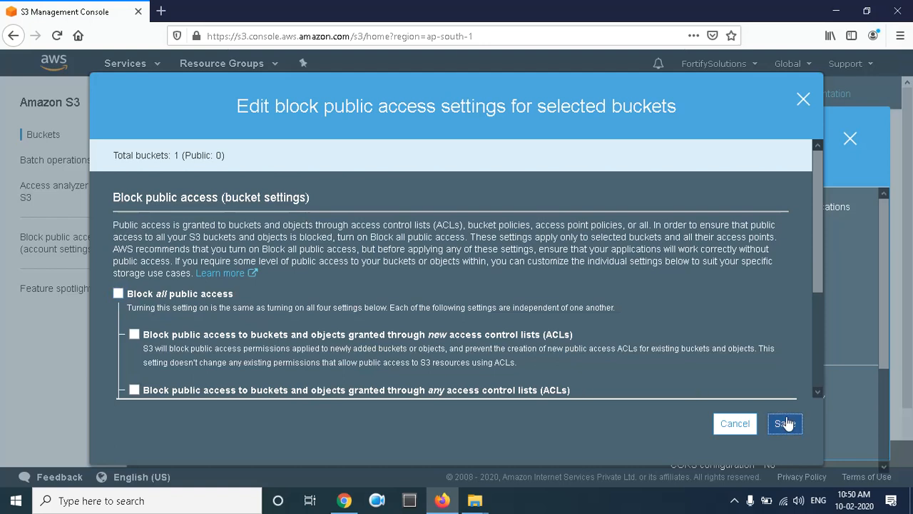
left_click(784, 423)
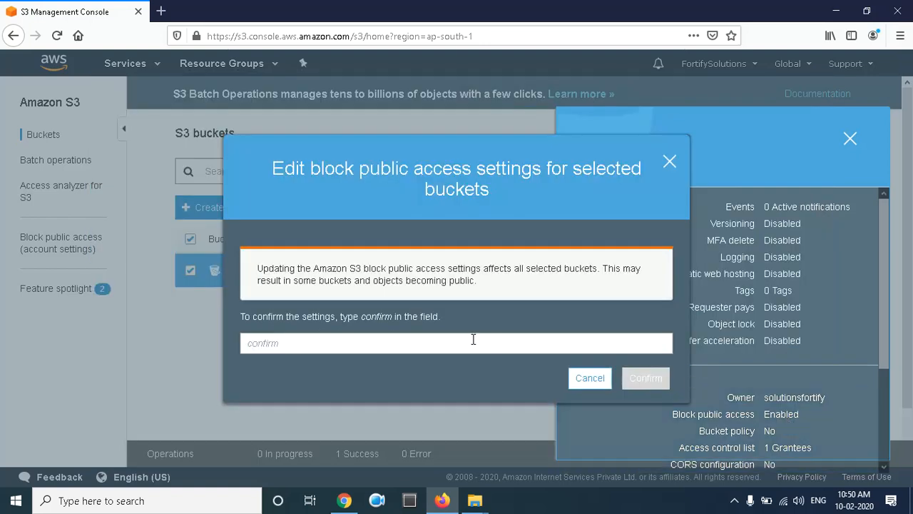
type("con")
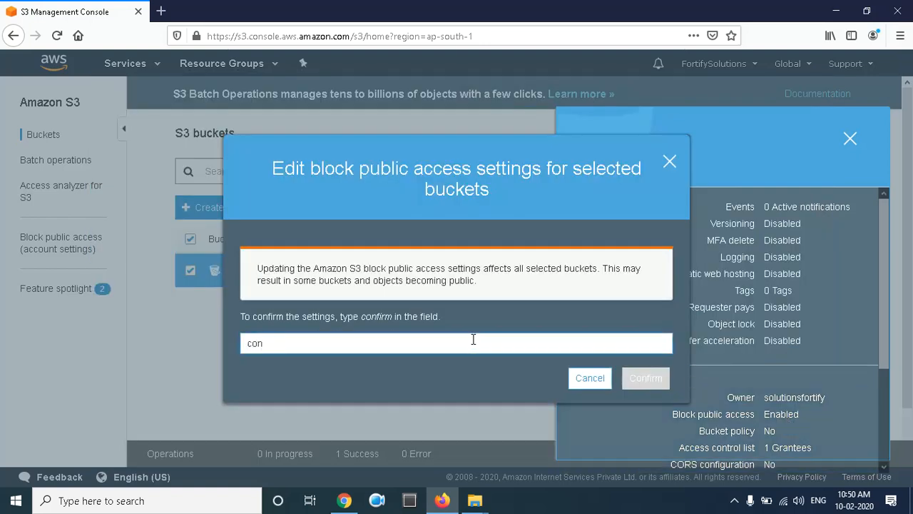
type("firm")
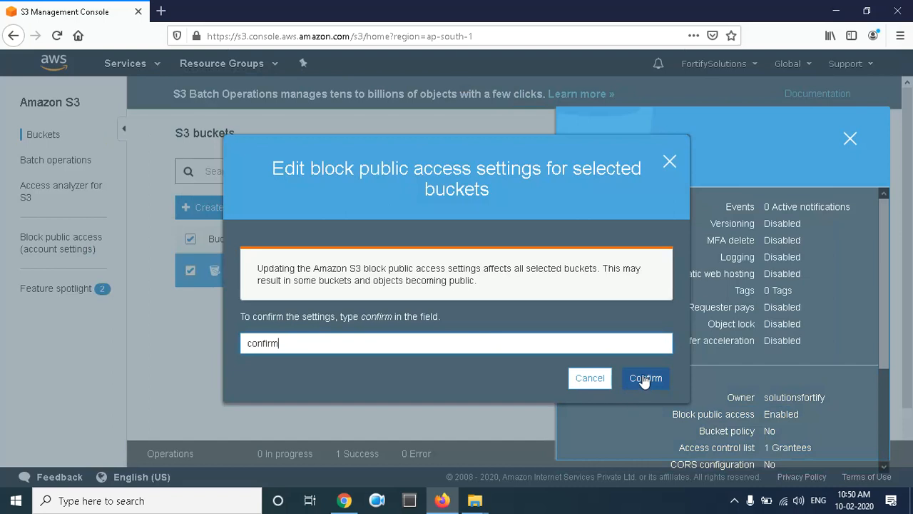
left_click(645, 378)
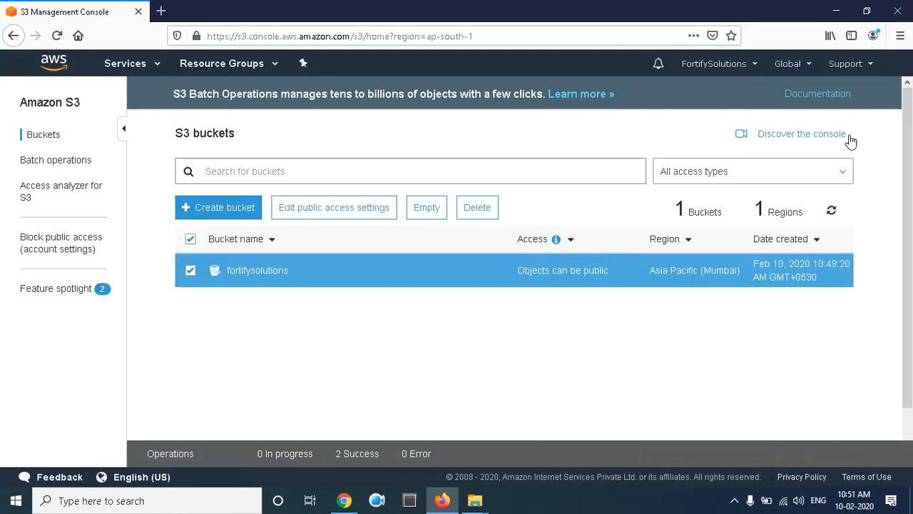
mouse_move(420, 201)
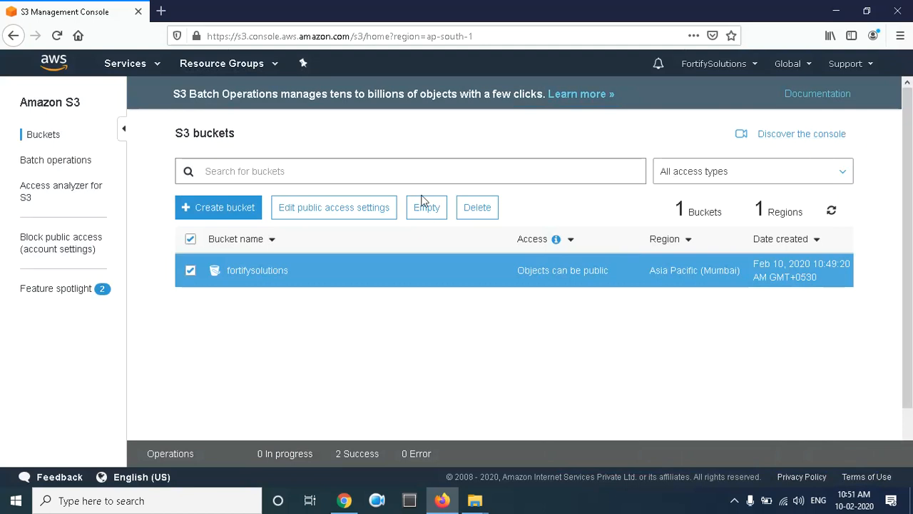
- Enter the fortifysolutions bucket and view its Properties
left_click(257, 270)
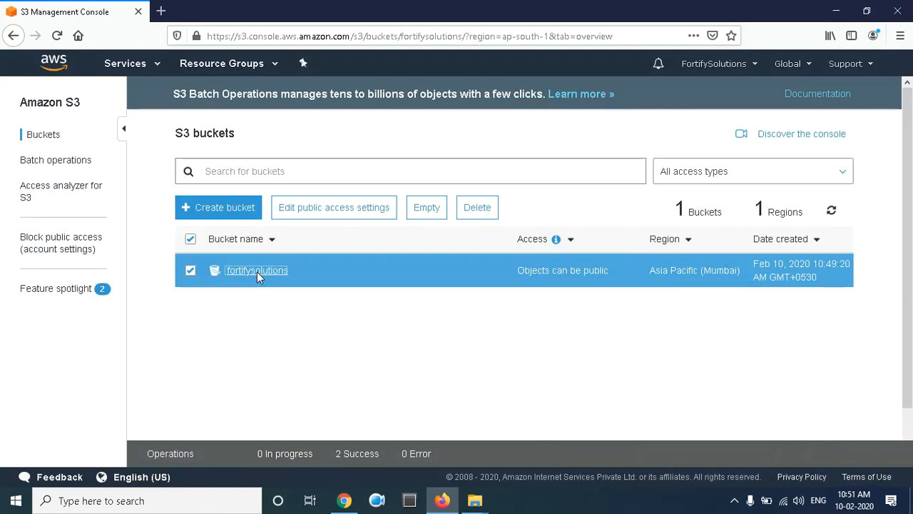
left_click(256, 269)
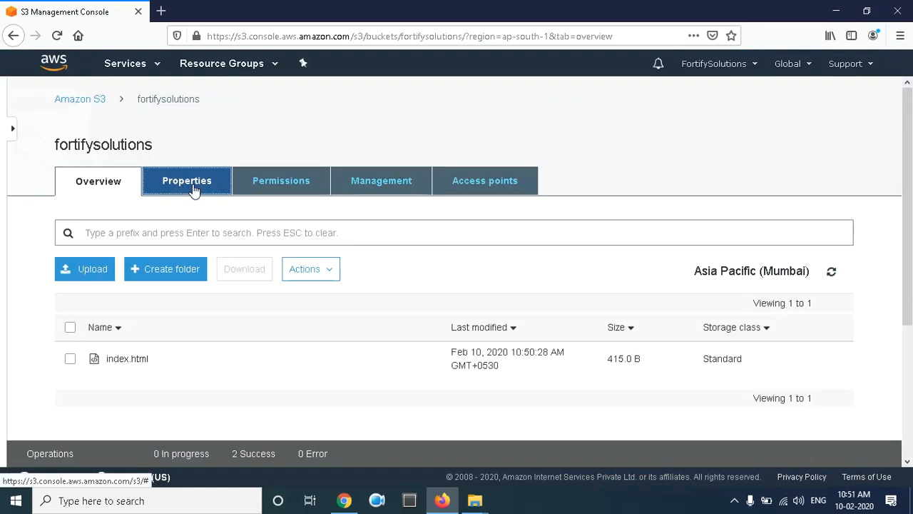
left_click(186, 181)
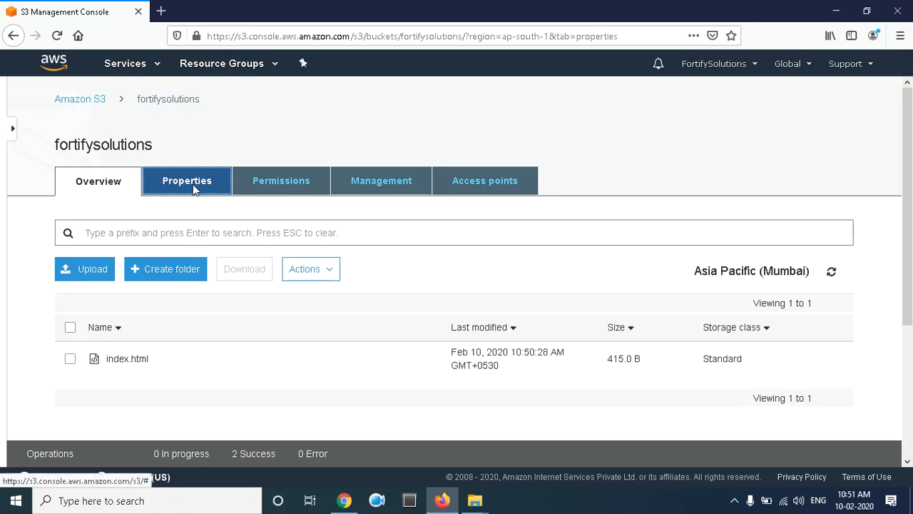
left_click(186, 180)
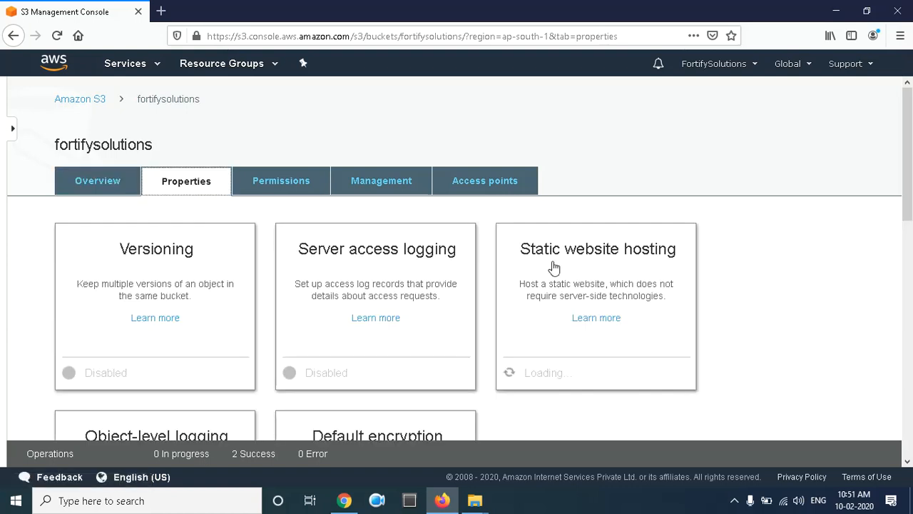
mouse_move(632, 295)
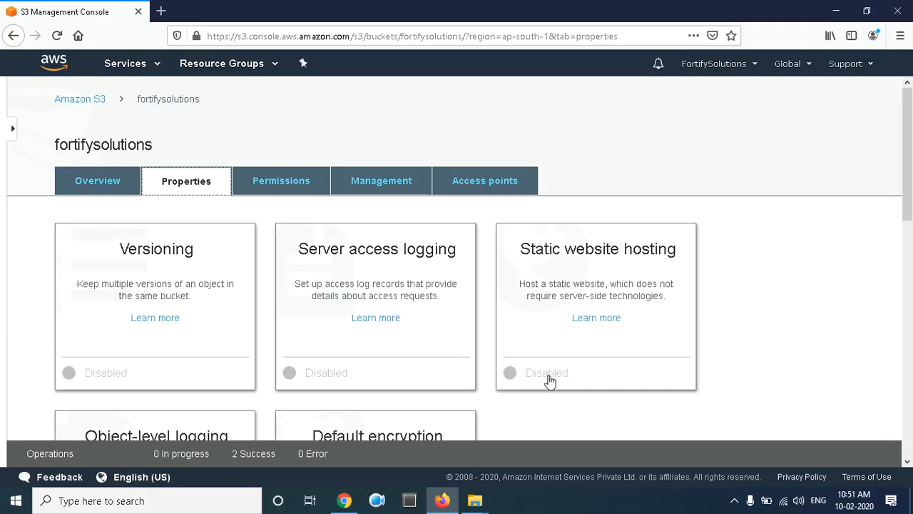
mouse_move(541, 381)
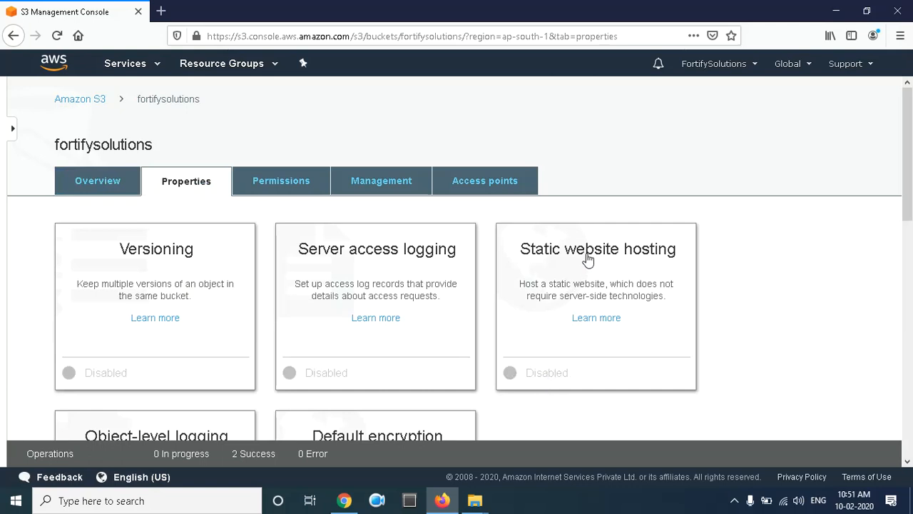
- Set static website hosting to host a website from this bucket with index.html as index document
left_click(598, 249)
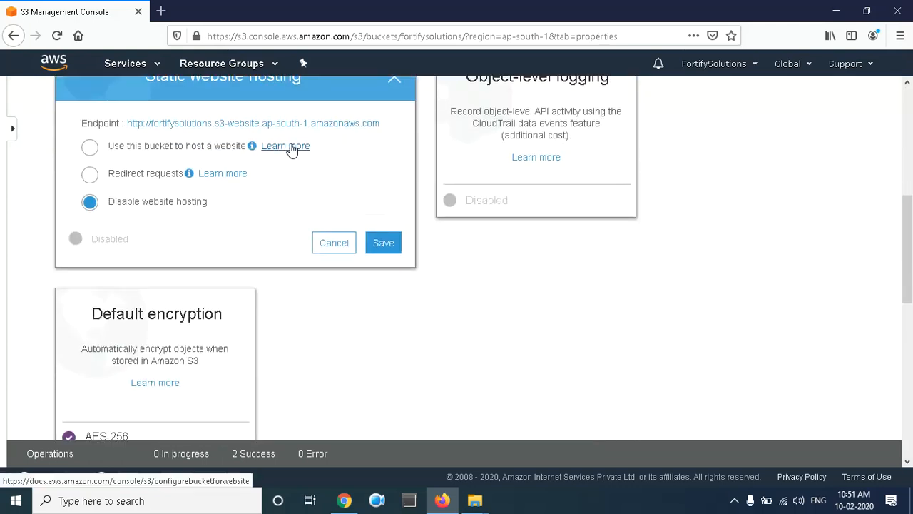
mouse_move(189, 167)
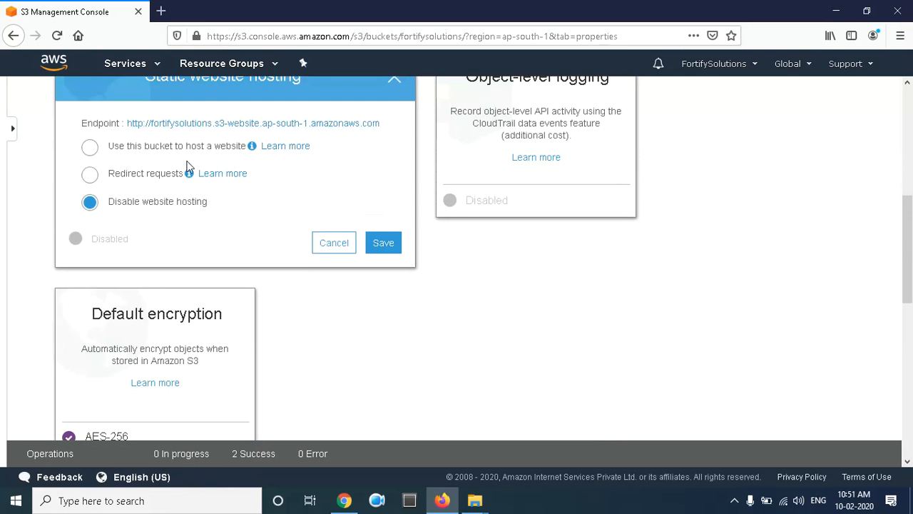
mouse_move(136, 218)
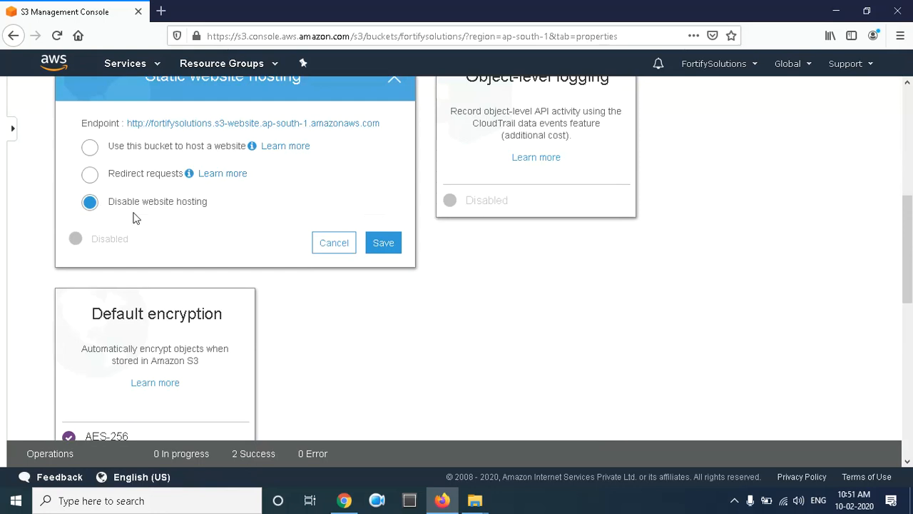
mouse_move(102, 157)
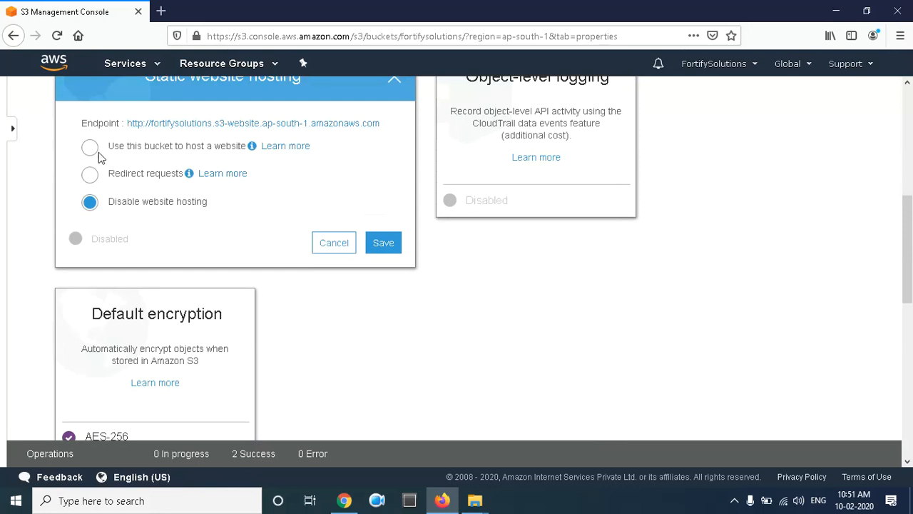
mouse_move(90, 174)
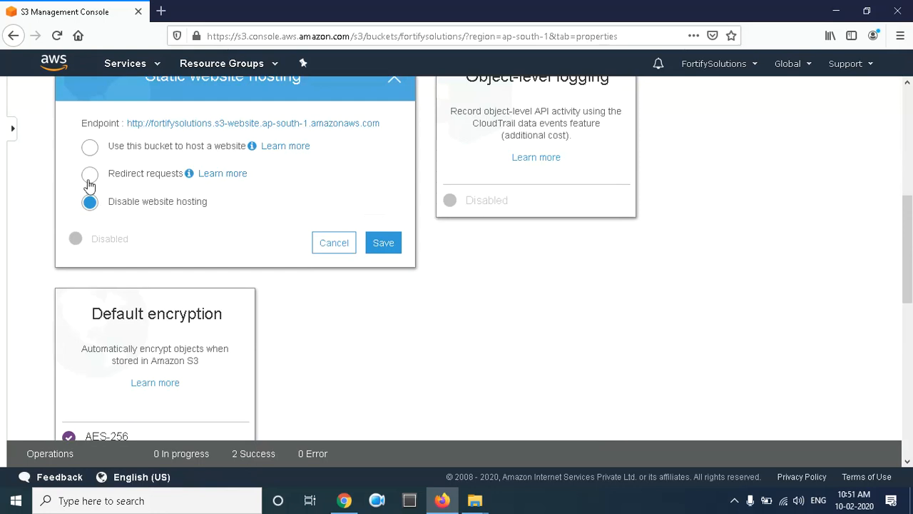
left_click(90, 173)
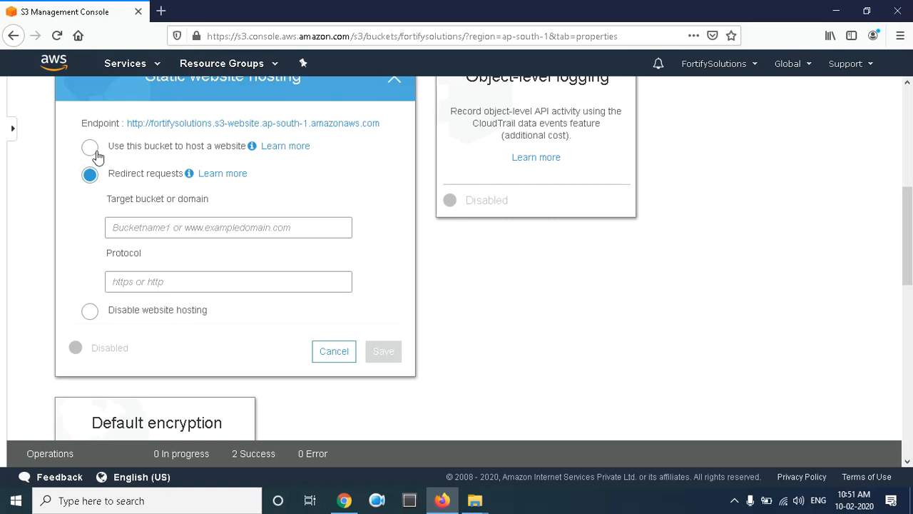
left_click(89, 146)
type("inde")
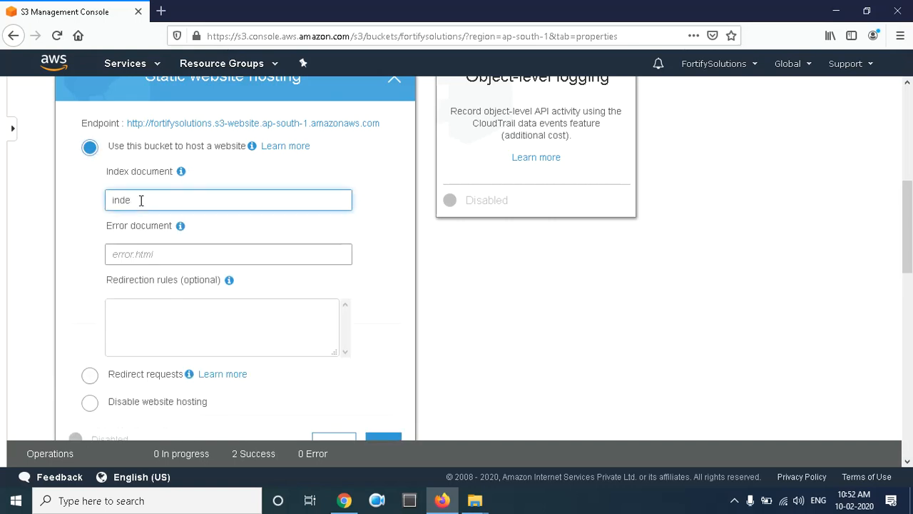
type("x.html")
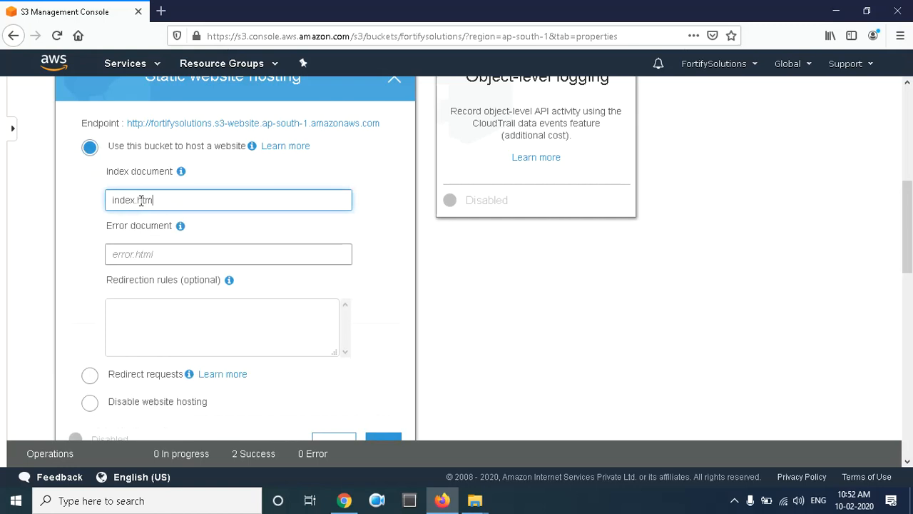
scroll("down", 3)
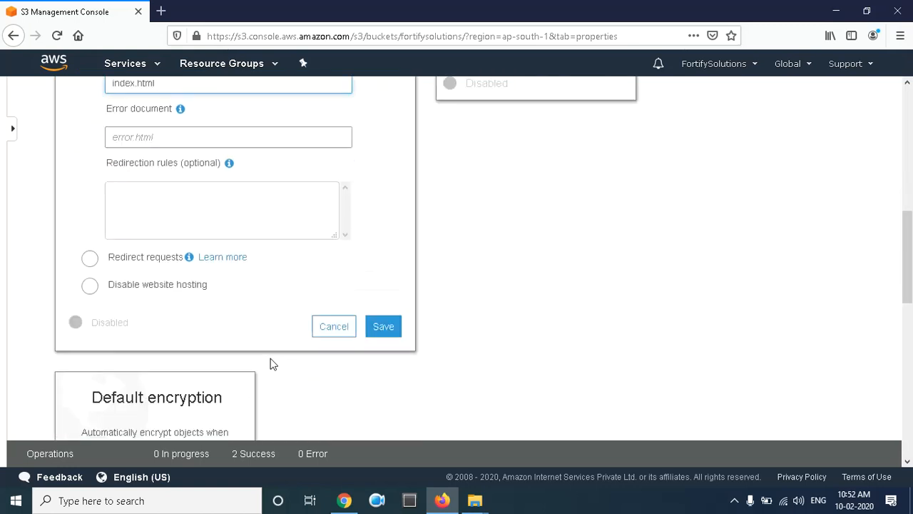
scroll("down", 3)
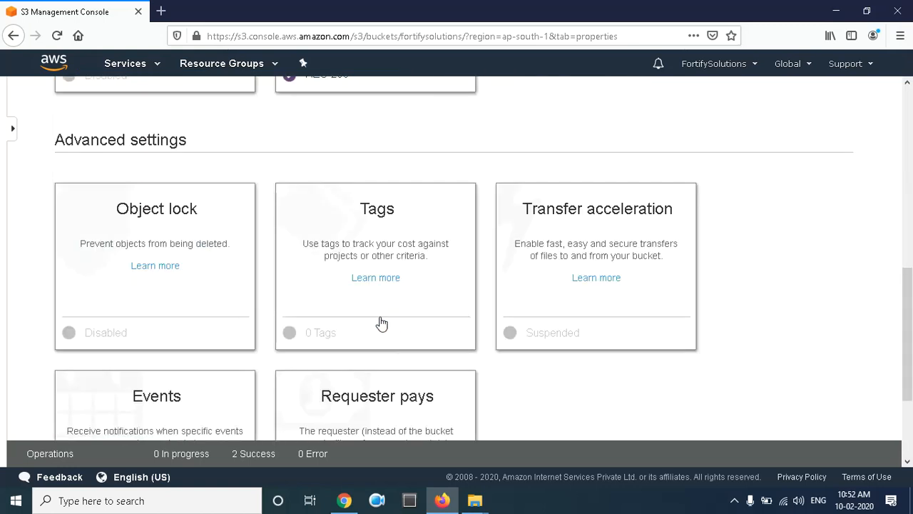
scroll("up", 3)
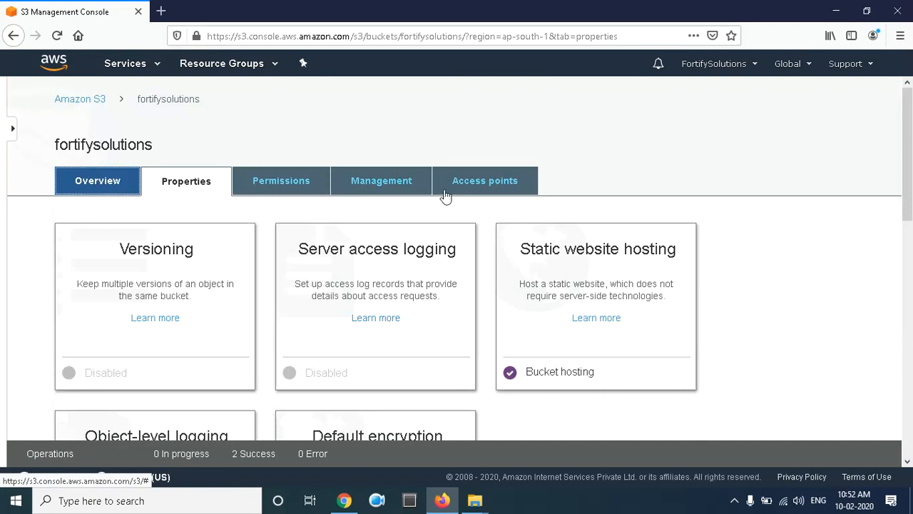
mouse_move(599, 386)
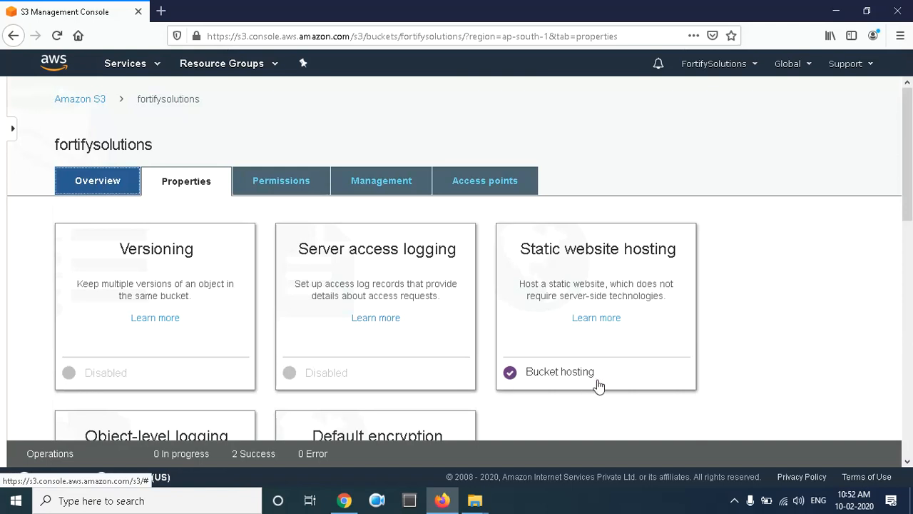
- From the bucket's Overview, select index.html and make it publicly readable
left_click(97, 181)
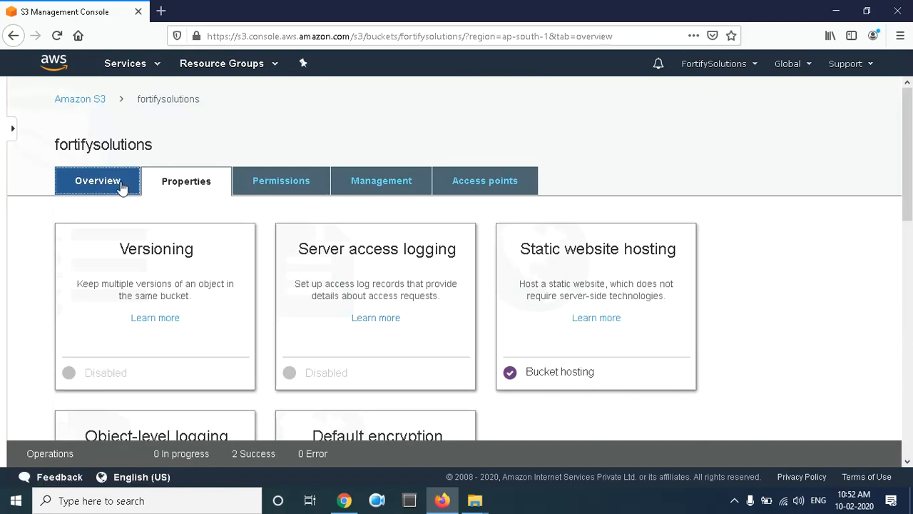
mouse_move(96, 187)
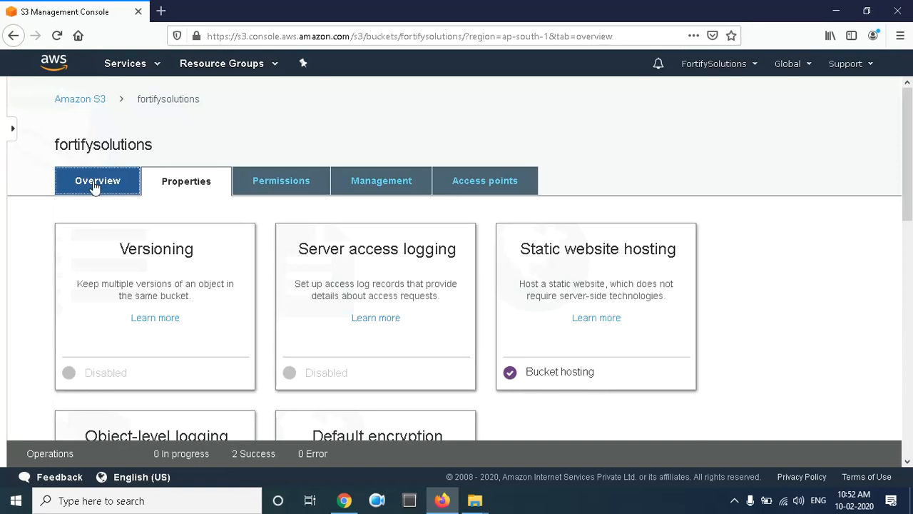
left_click(98, 180)
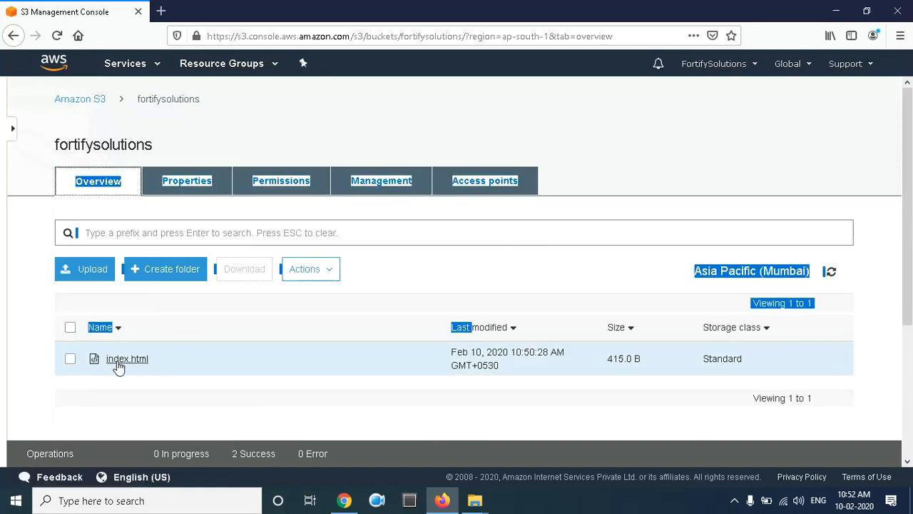
left_click(127, 358)
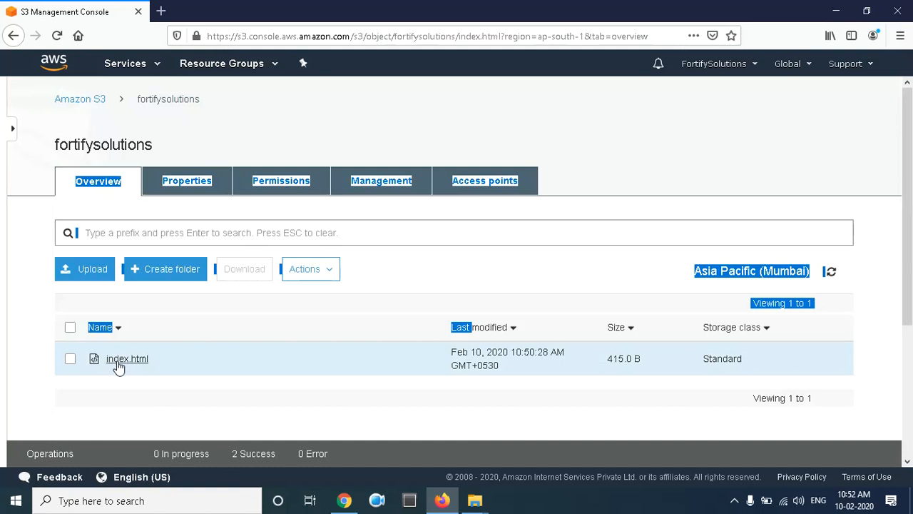
left_click(127, 358)
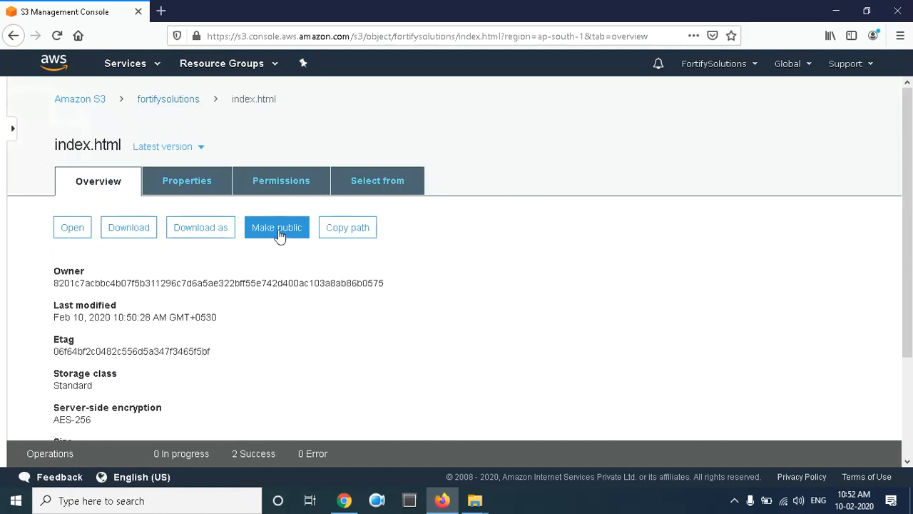
left_click(277, 227)
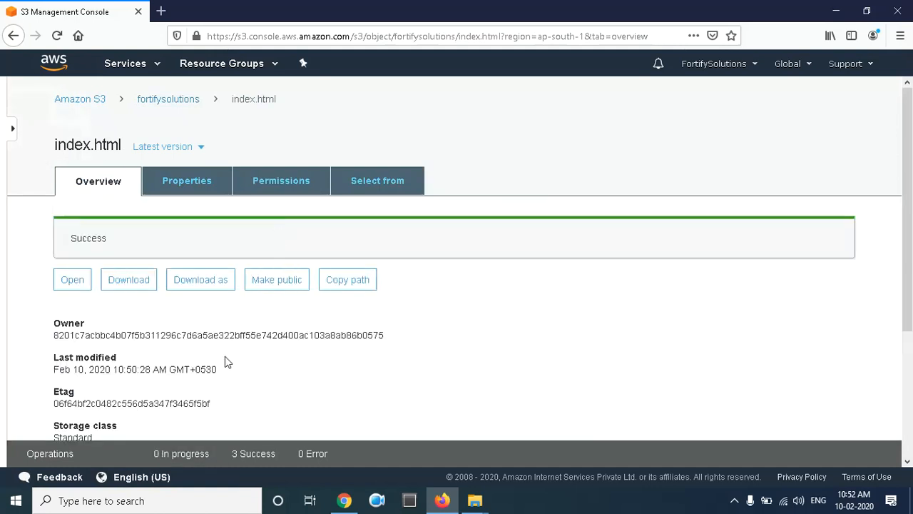
- Launch index.html's public Object URL in a new browser tab
scroll("down", 3)
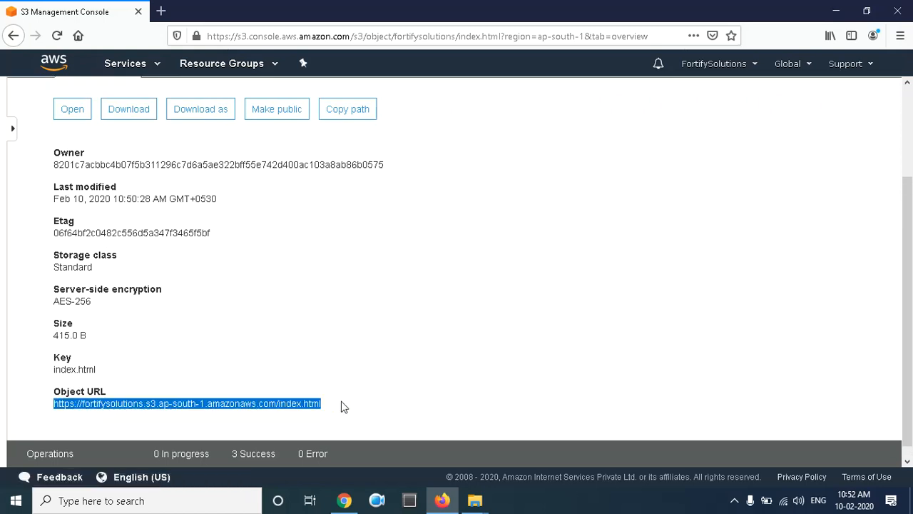
mouse_move(182, 403)
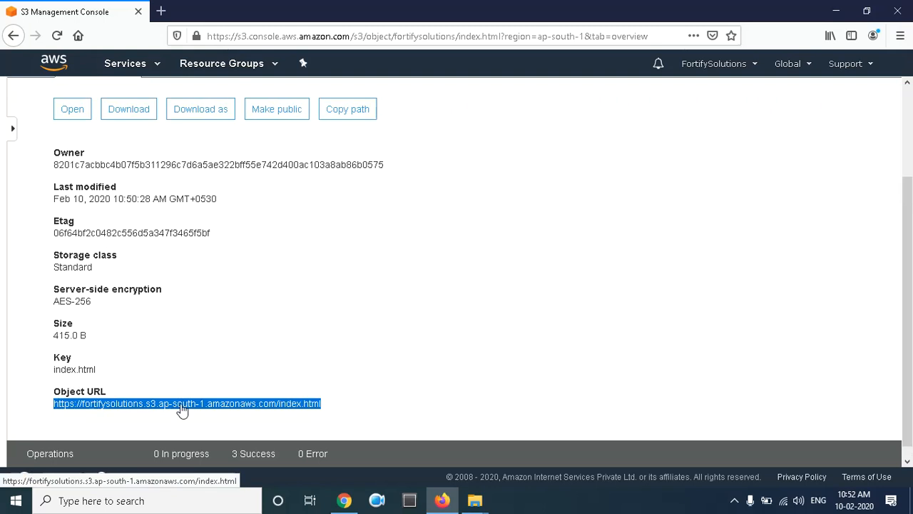
right_click(182, 403)
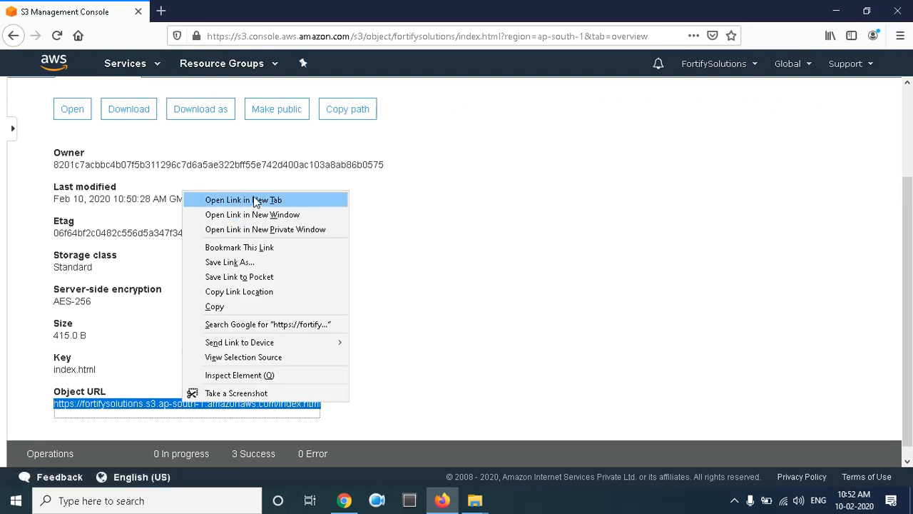
left_click(243, 200)
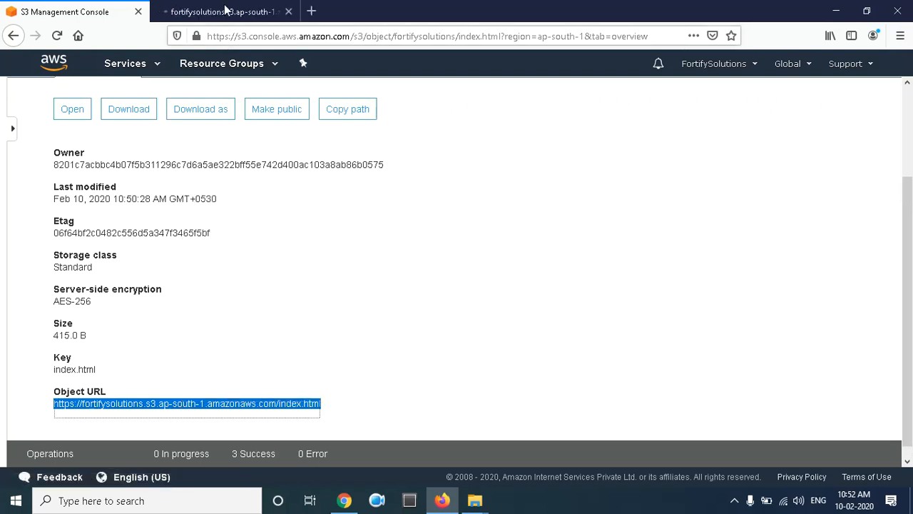